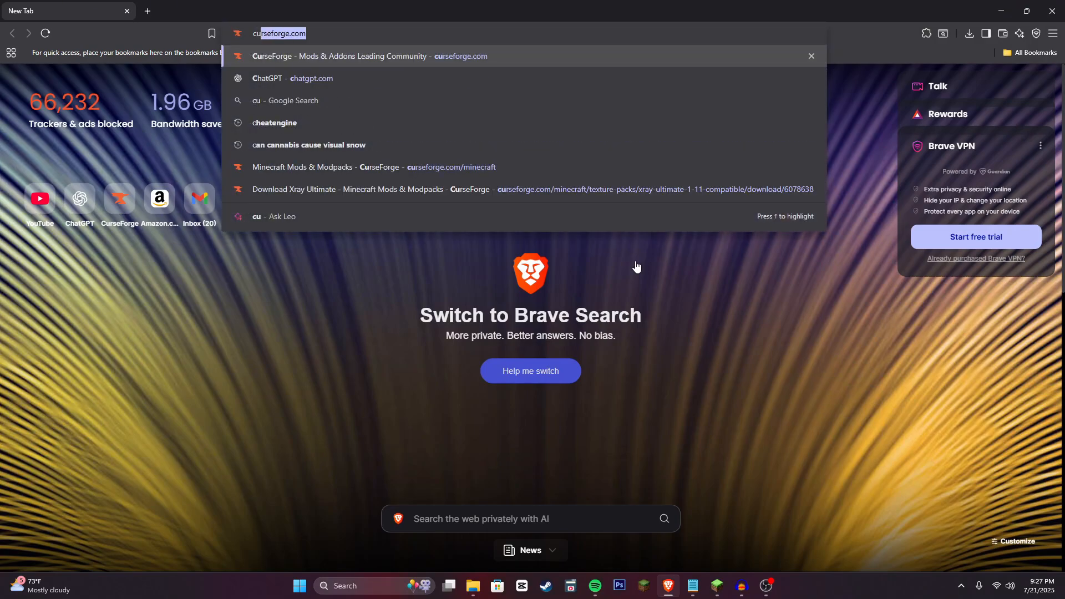
Navigate from curseforge.com into the Minecraft game's full Mods catalogue
click(369, 56)
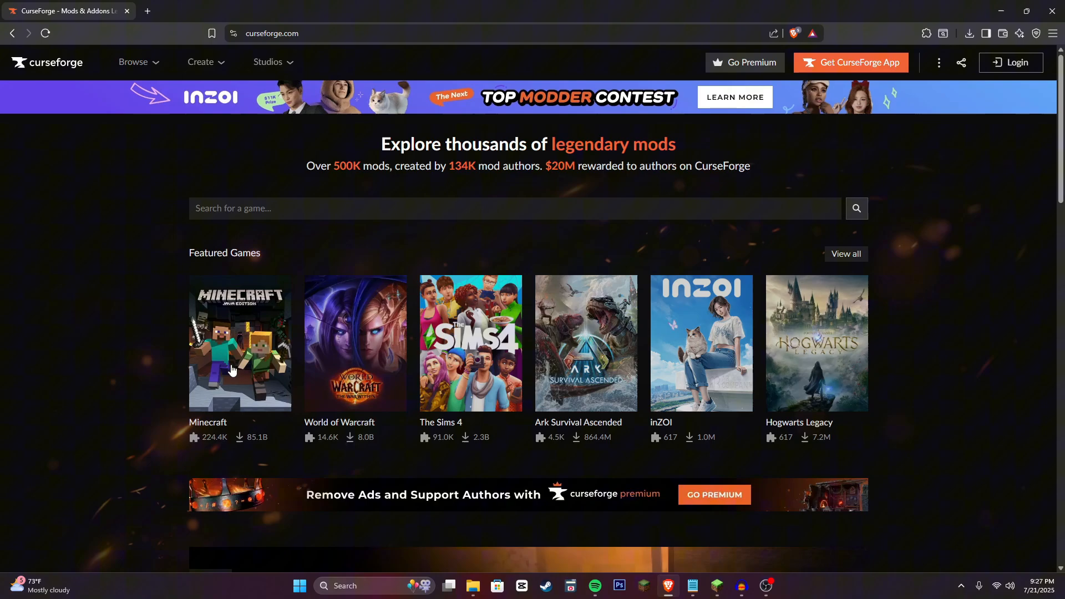
click(240, 343)
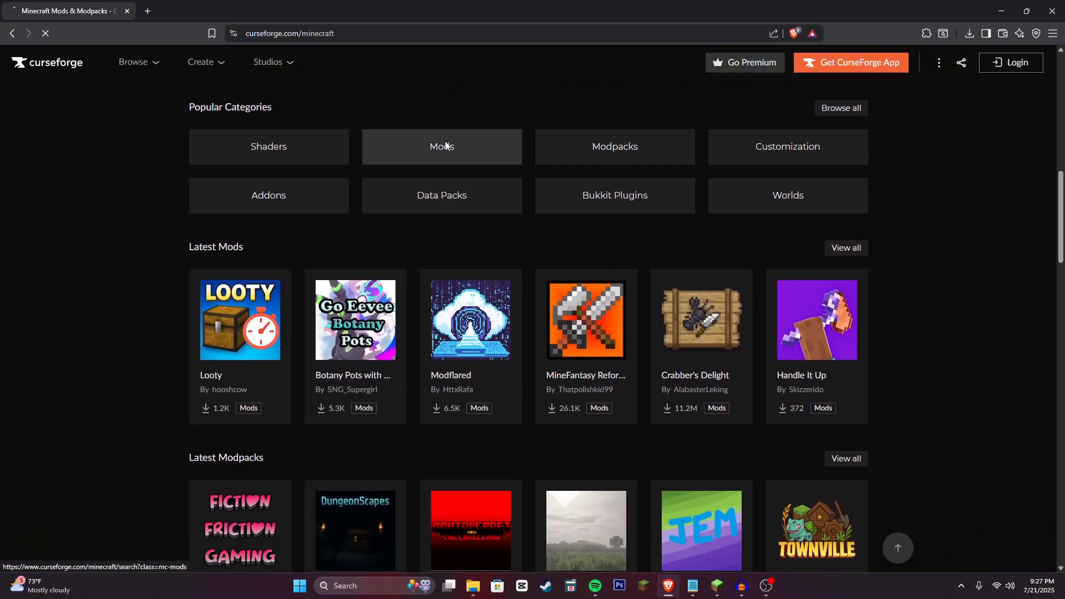
click(441, 147)
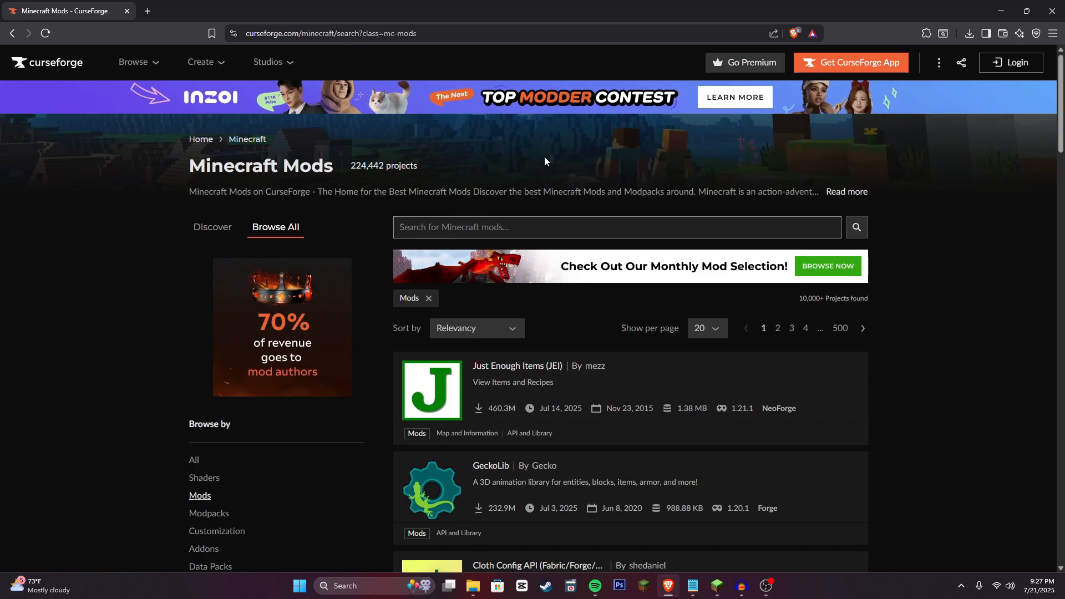
Search 'worldedit', save worldedit-mod-7.3.16.jar to Downloads and confirm it in download history
text(worldedit)
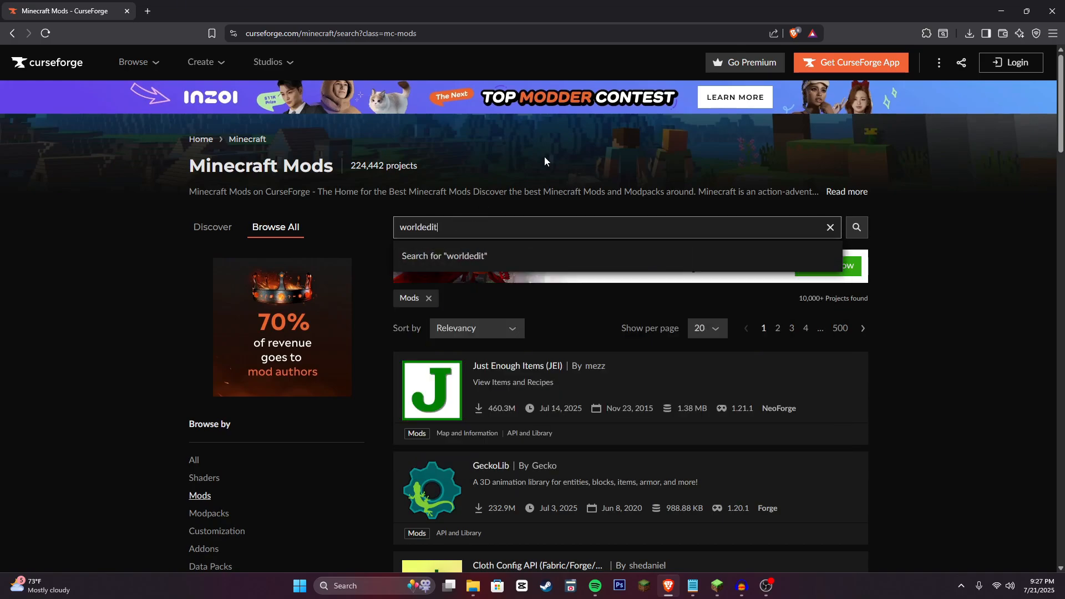
click(855, 226)
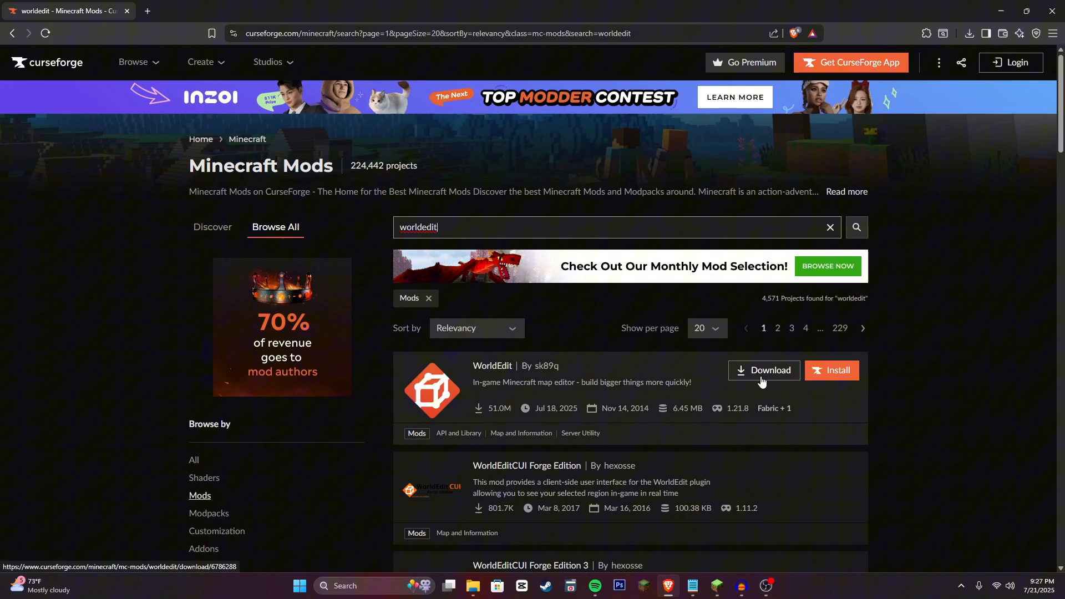
click(769, 371)
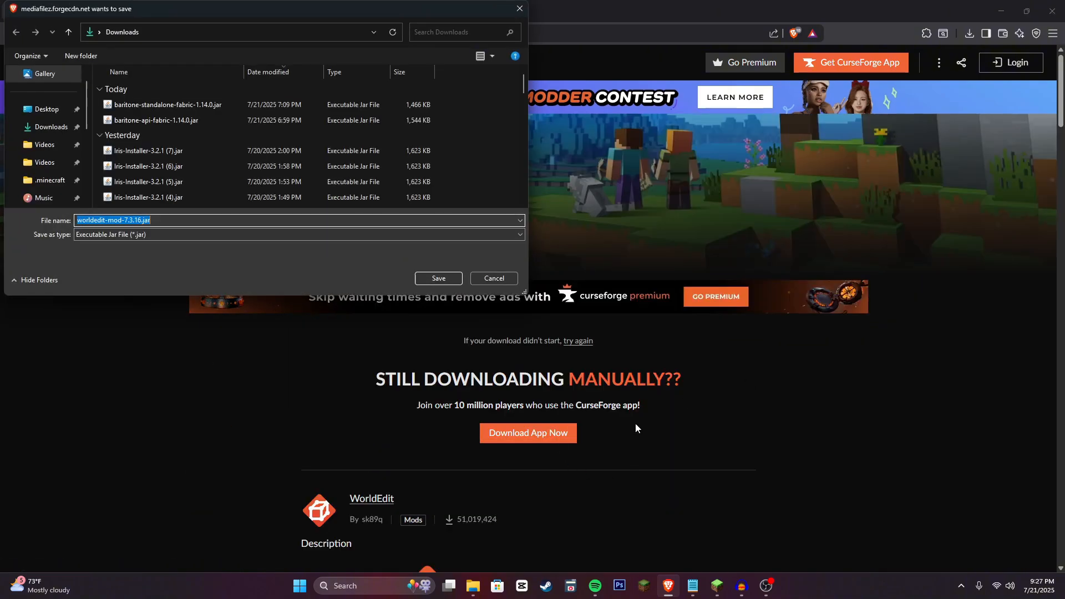
click(438, 277)
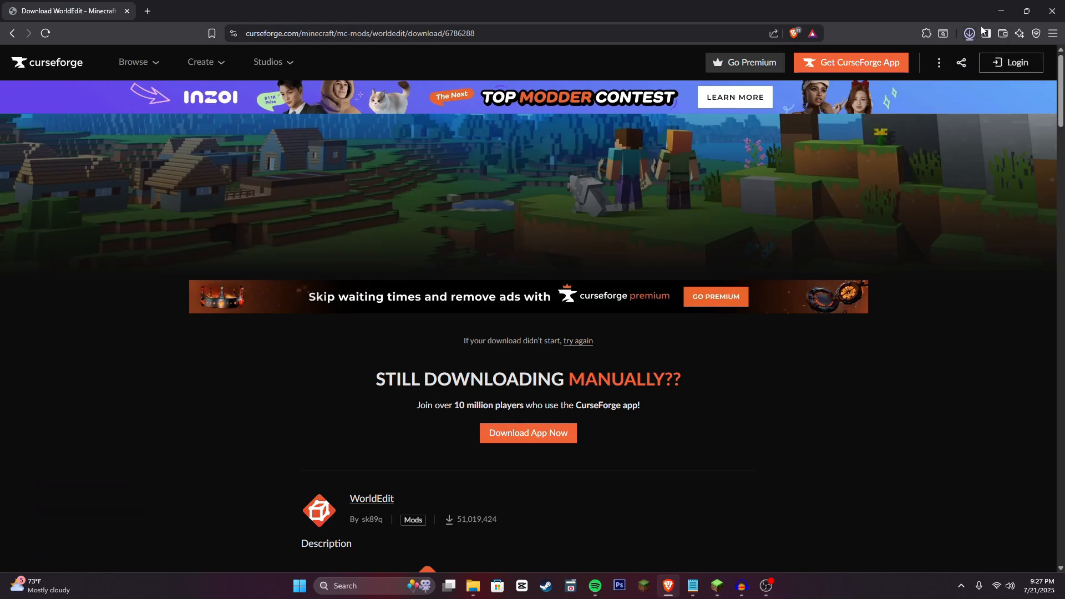
click(970, 32)
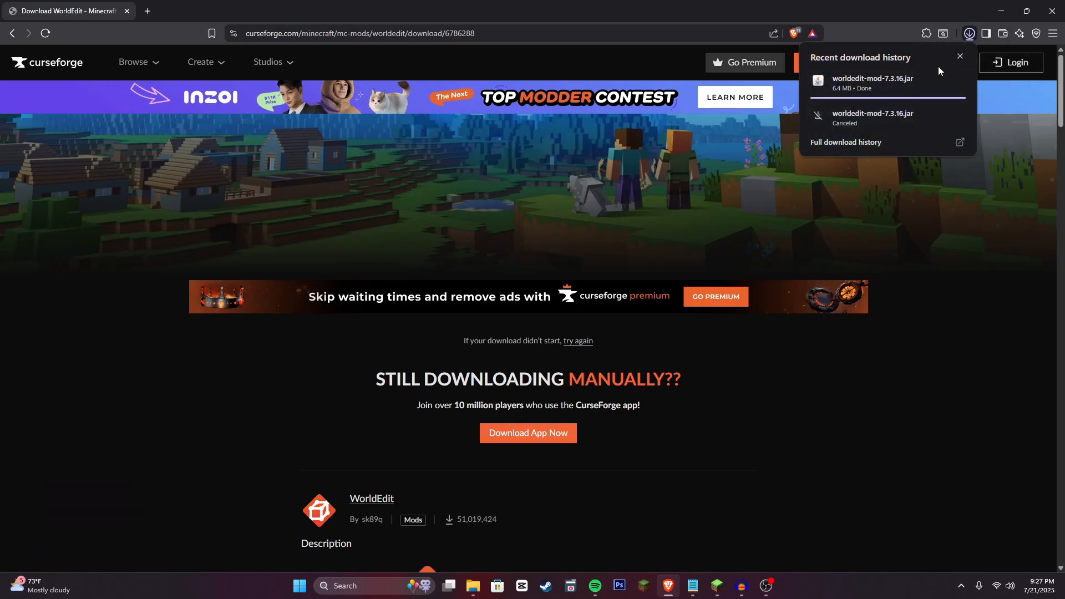
mouse_move(735, 226)
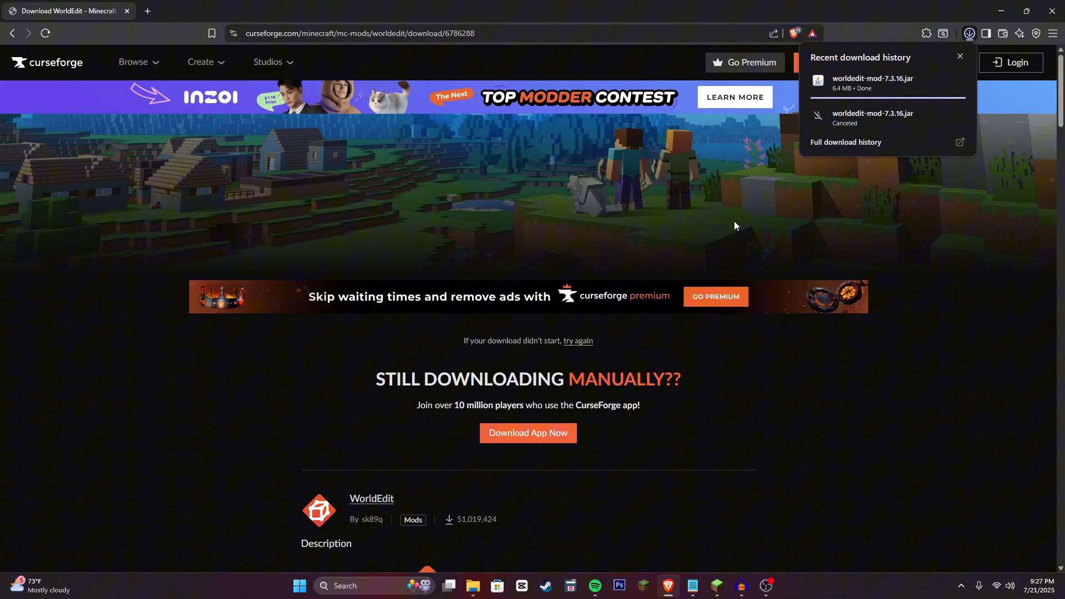
Reach .minecraft via %appdata% and drop worldedit-mod-7.3.16.jar into its mods folder
click(298, 585)
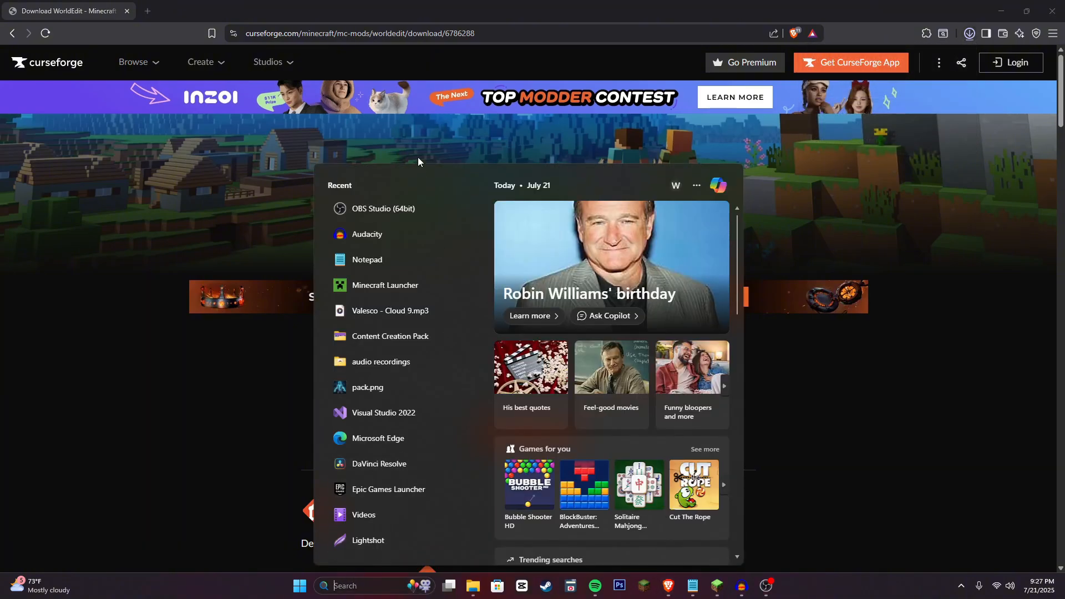
text(%appda)
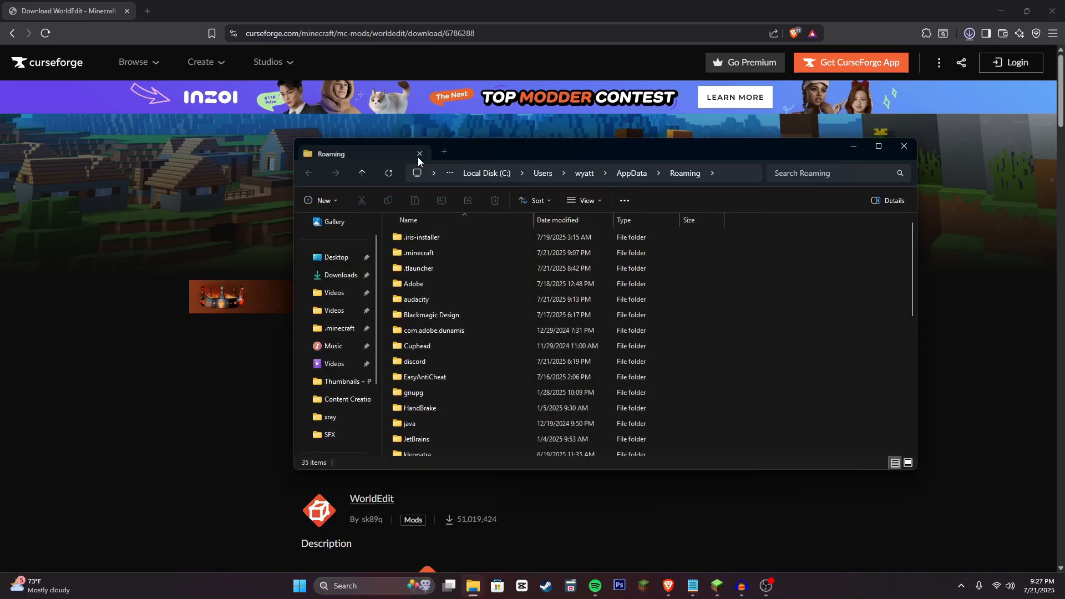
double_click(418, 251)
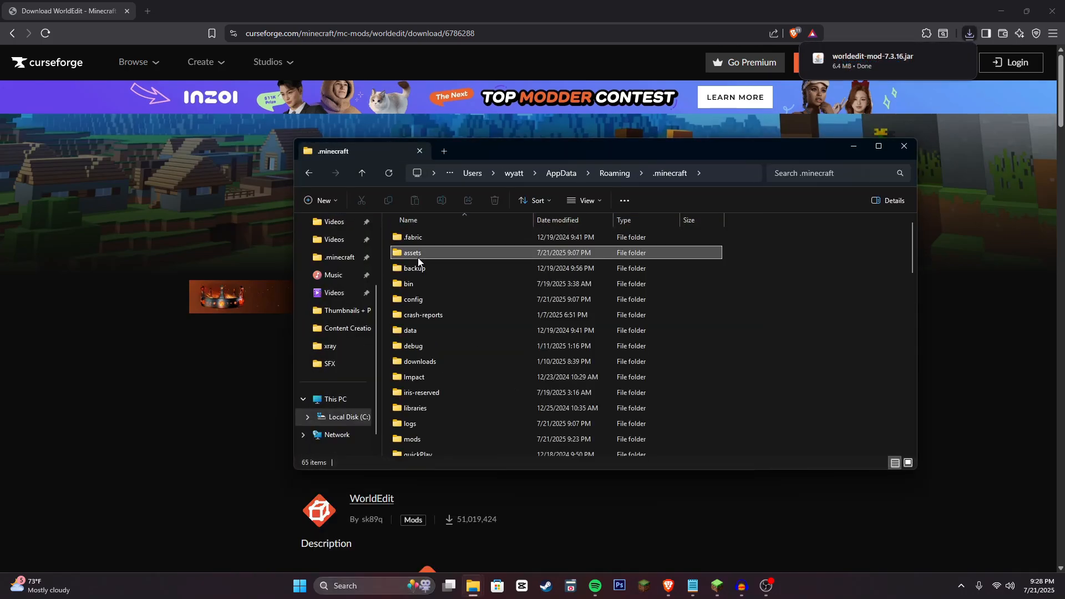
click(412, 439)
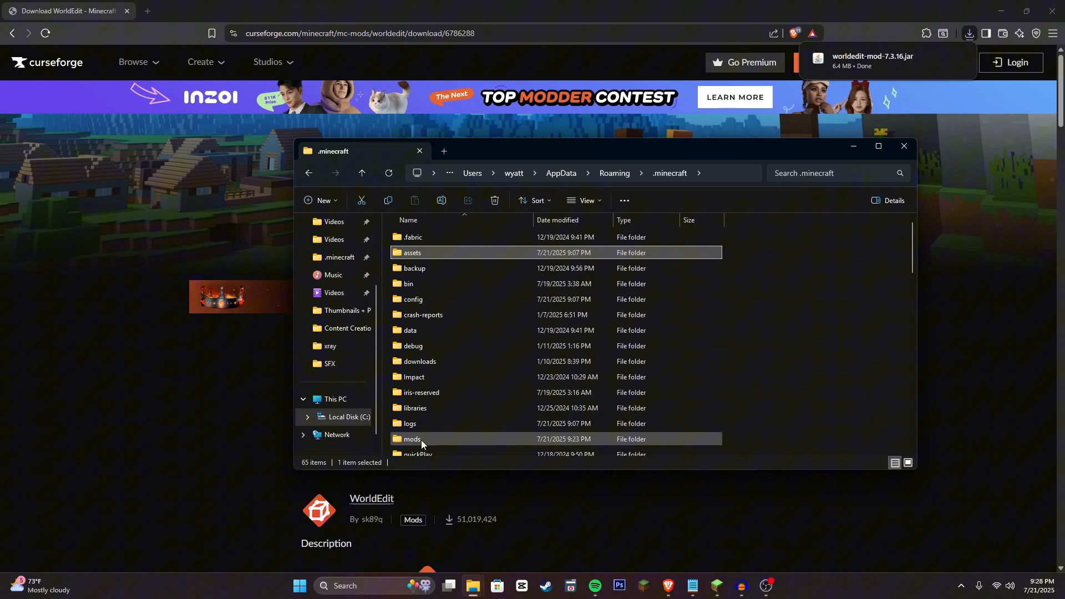
double_click(412, 439)
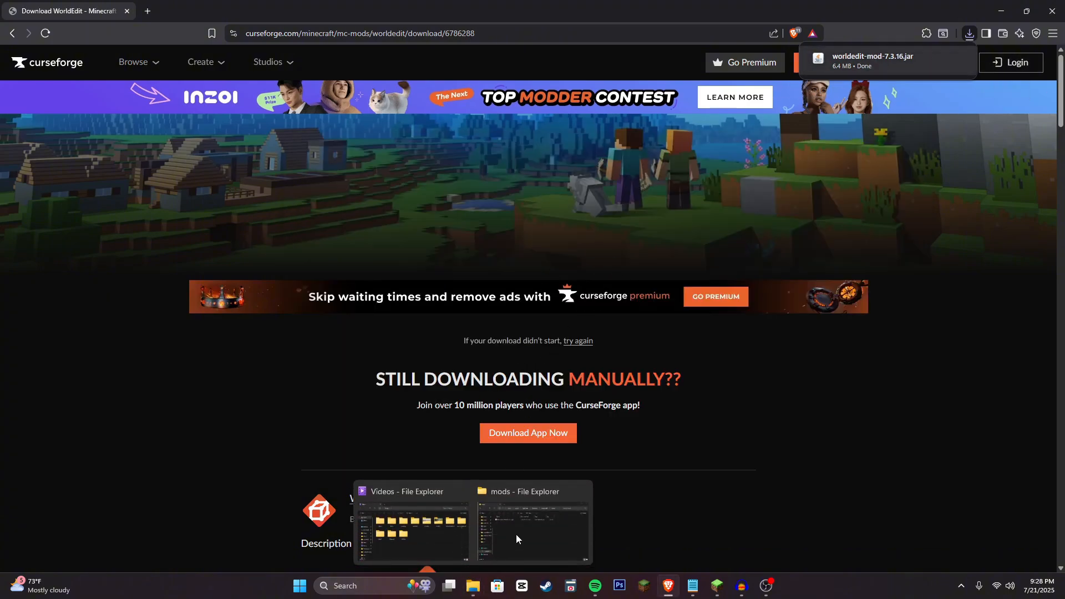
click(531, 526)
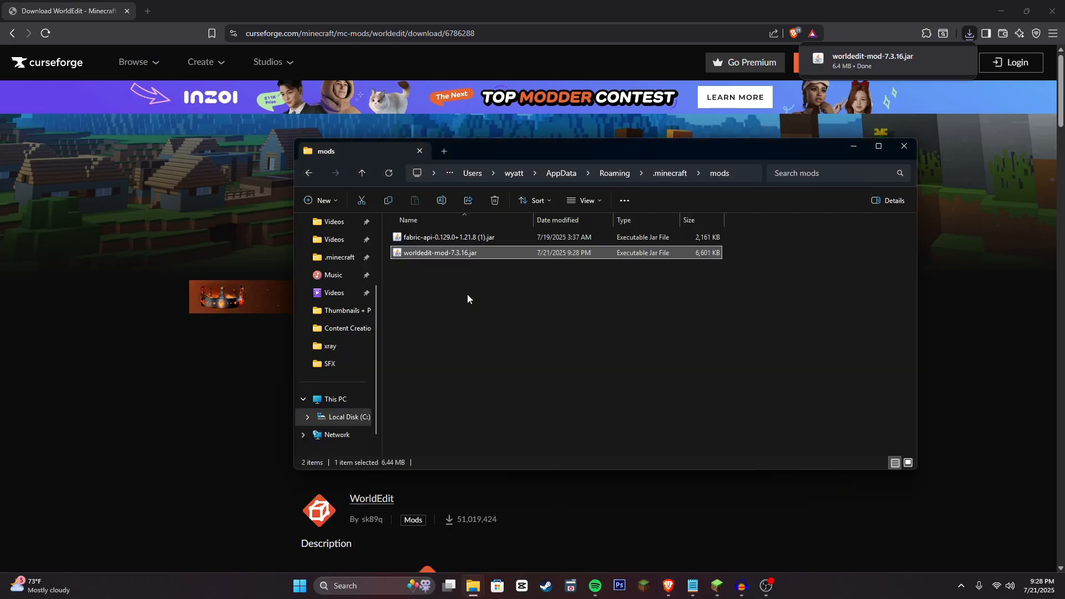
Switch to the Minecraft world and enter //wand in chat to get the WorldEdit wand
click(768, 250)
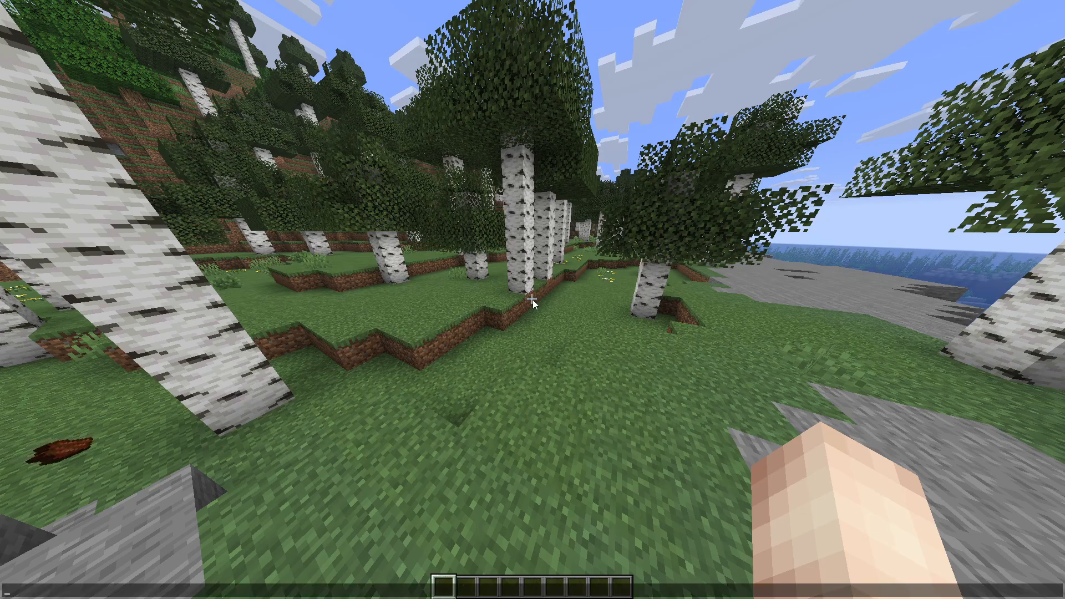
text(/wand)
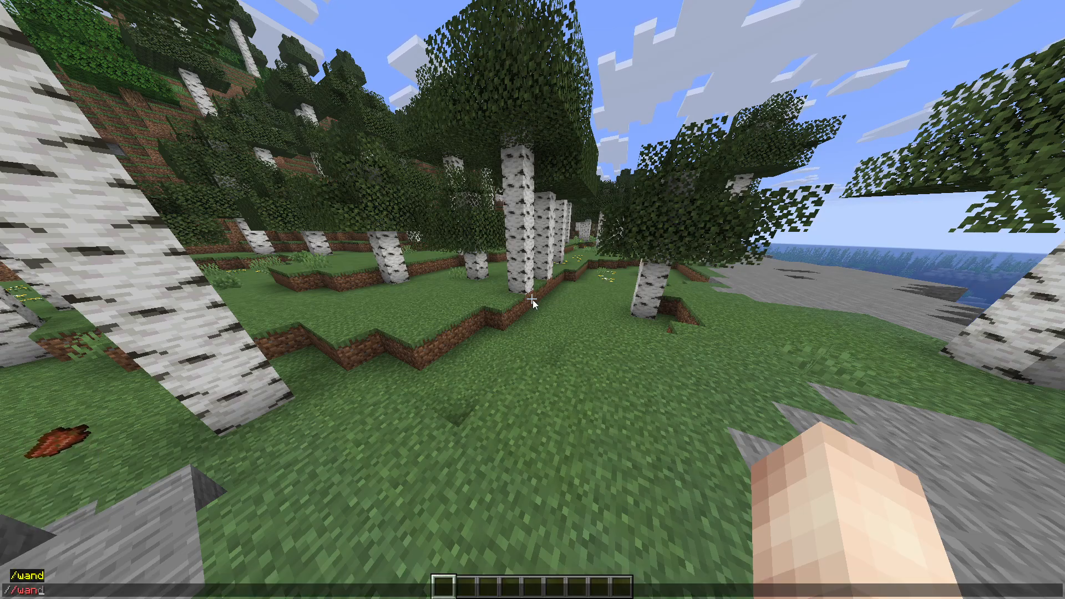